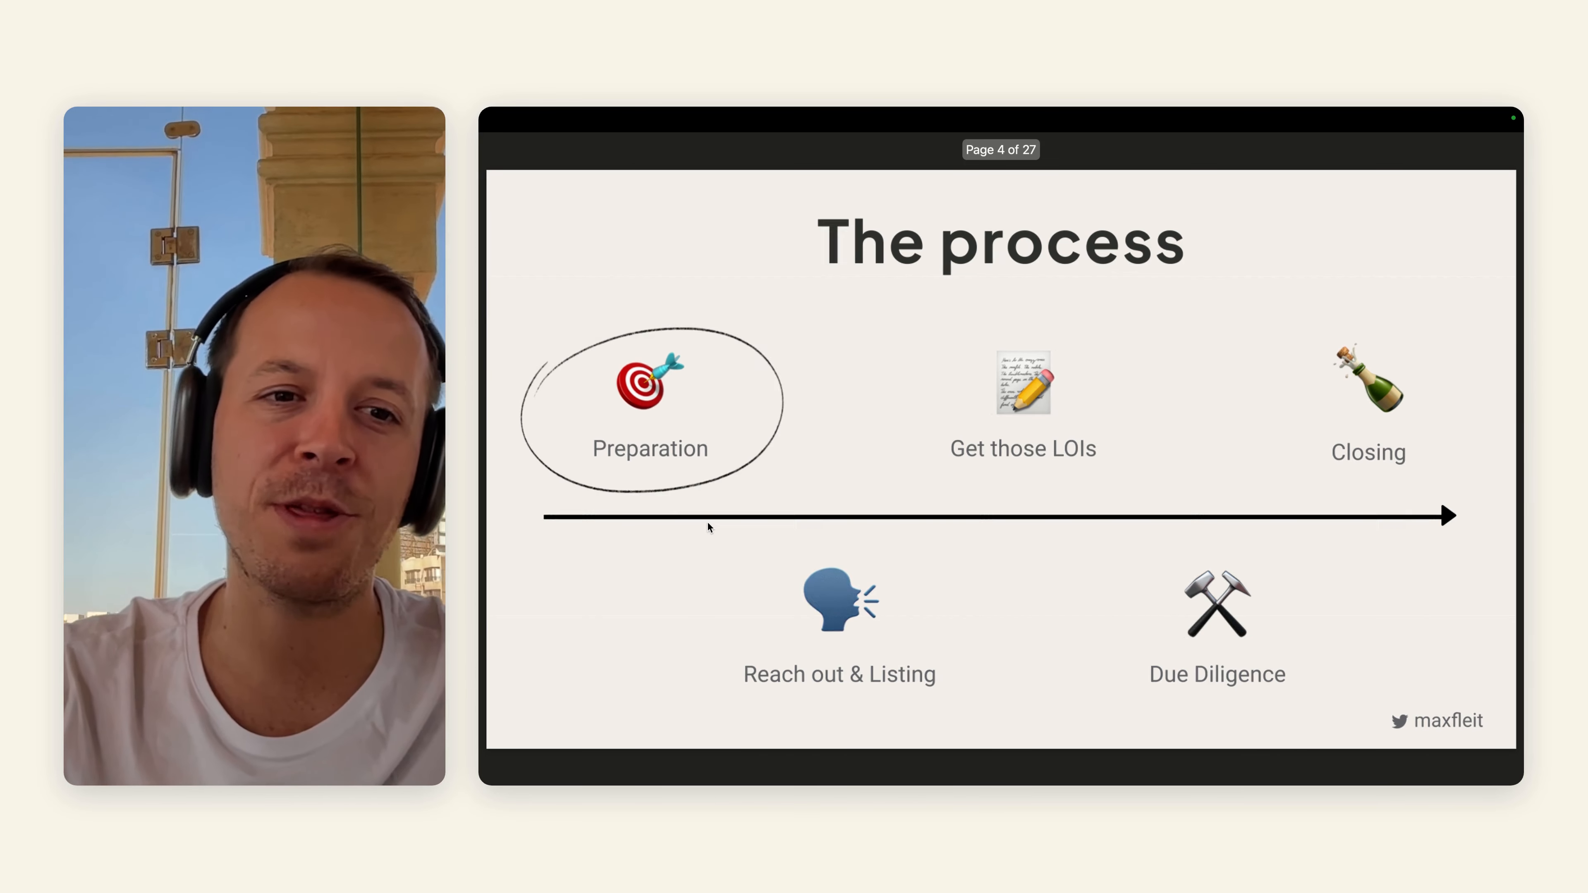
Advance from The process overview to the questions to ask yourself before selling slide
key(right)
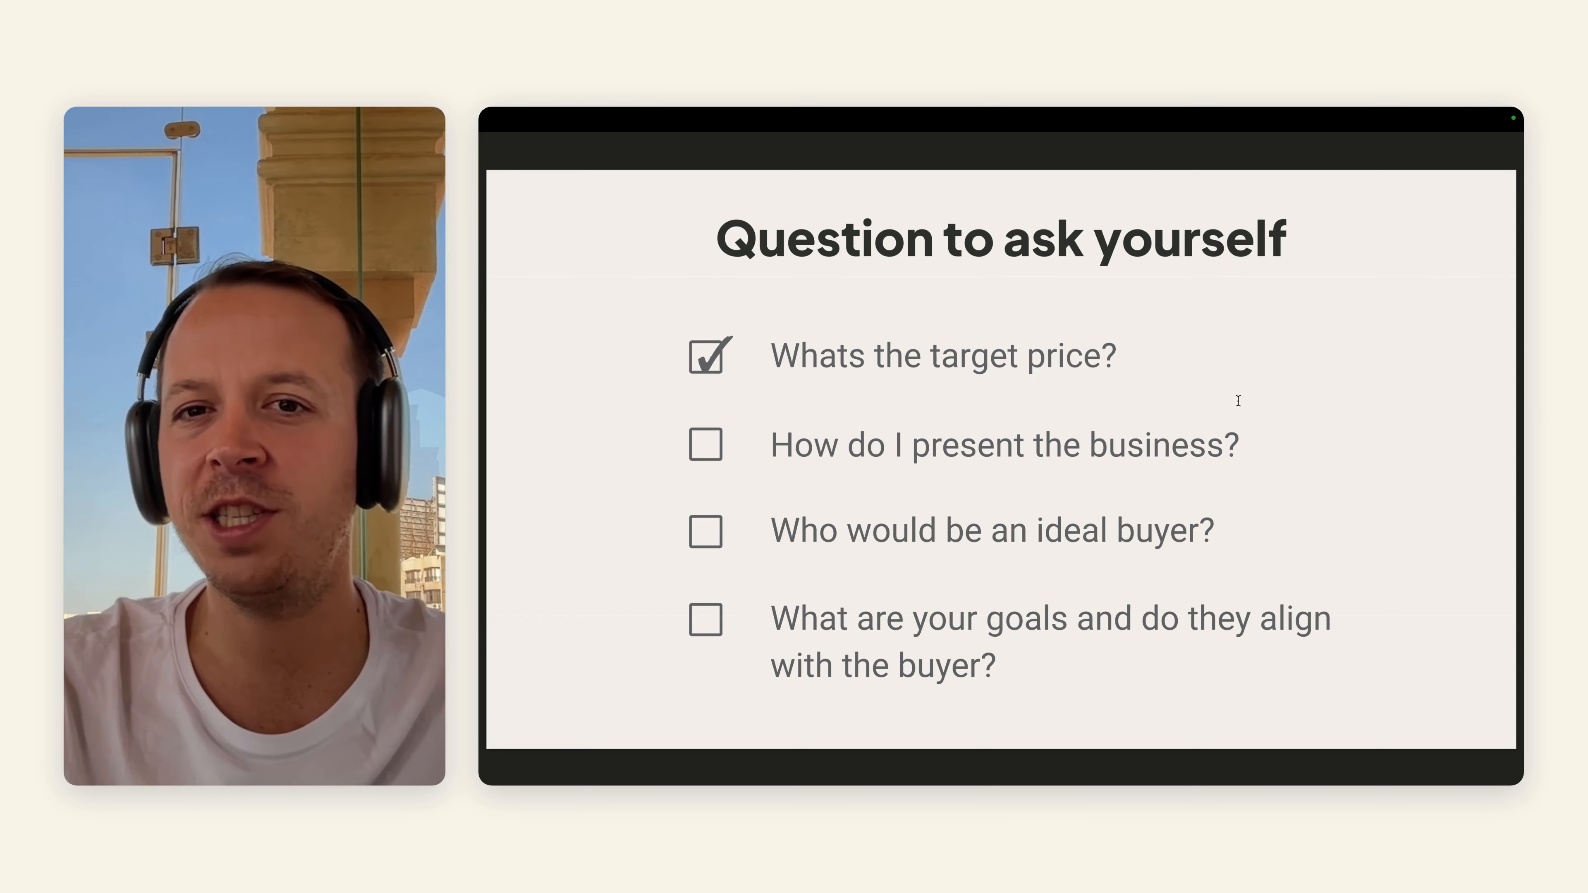
mouse_move(1471, 491)
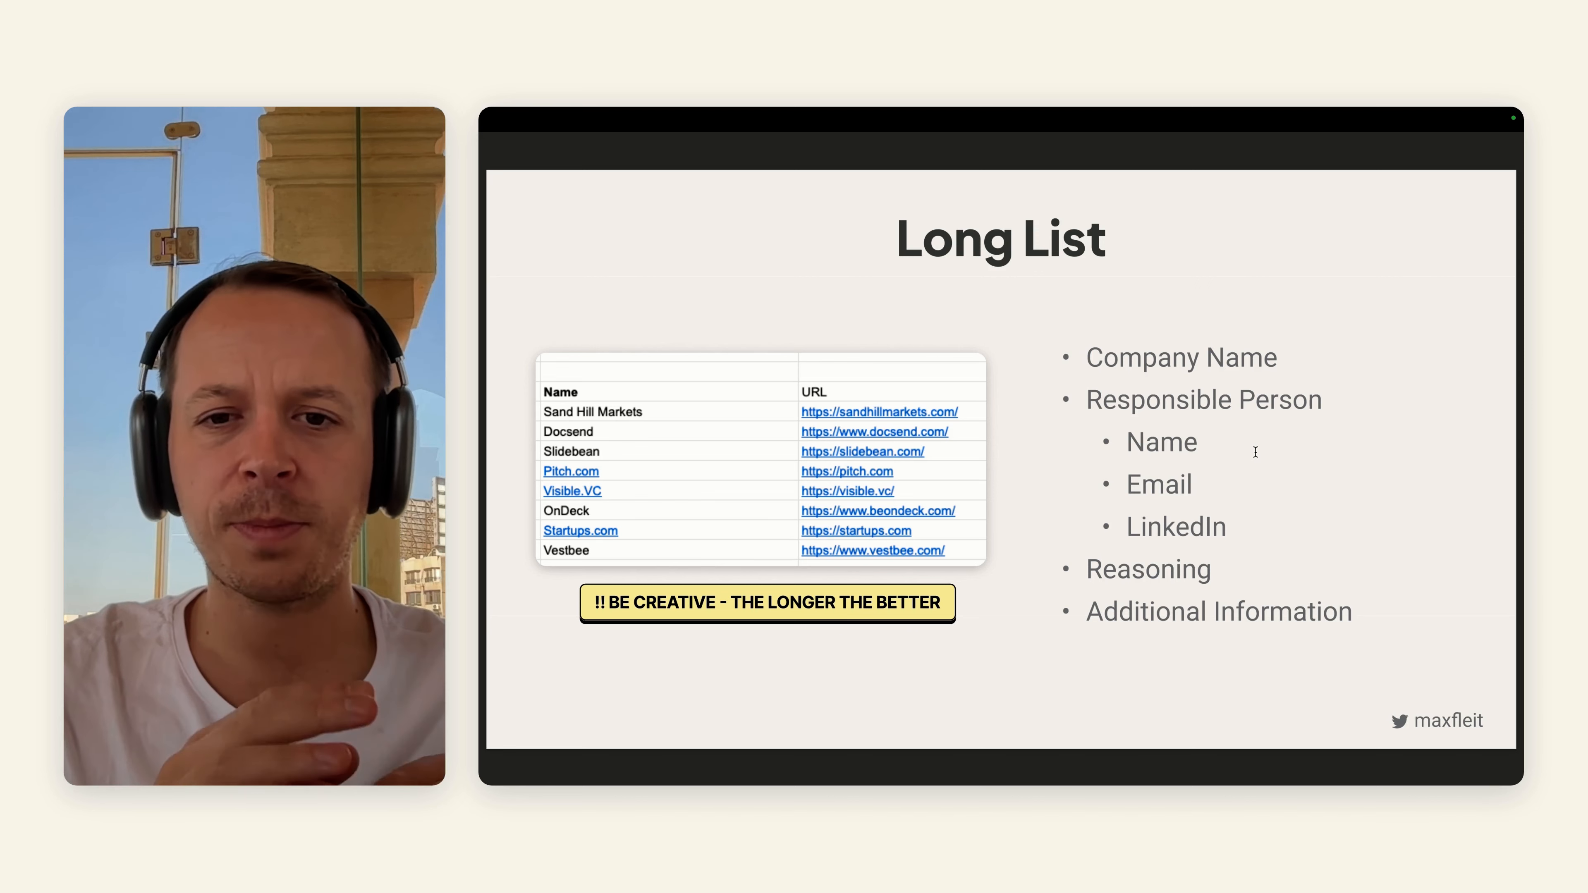
mouse_move(1177, 515)
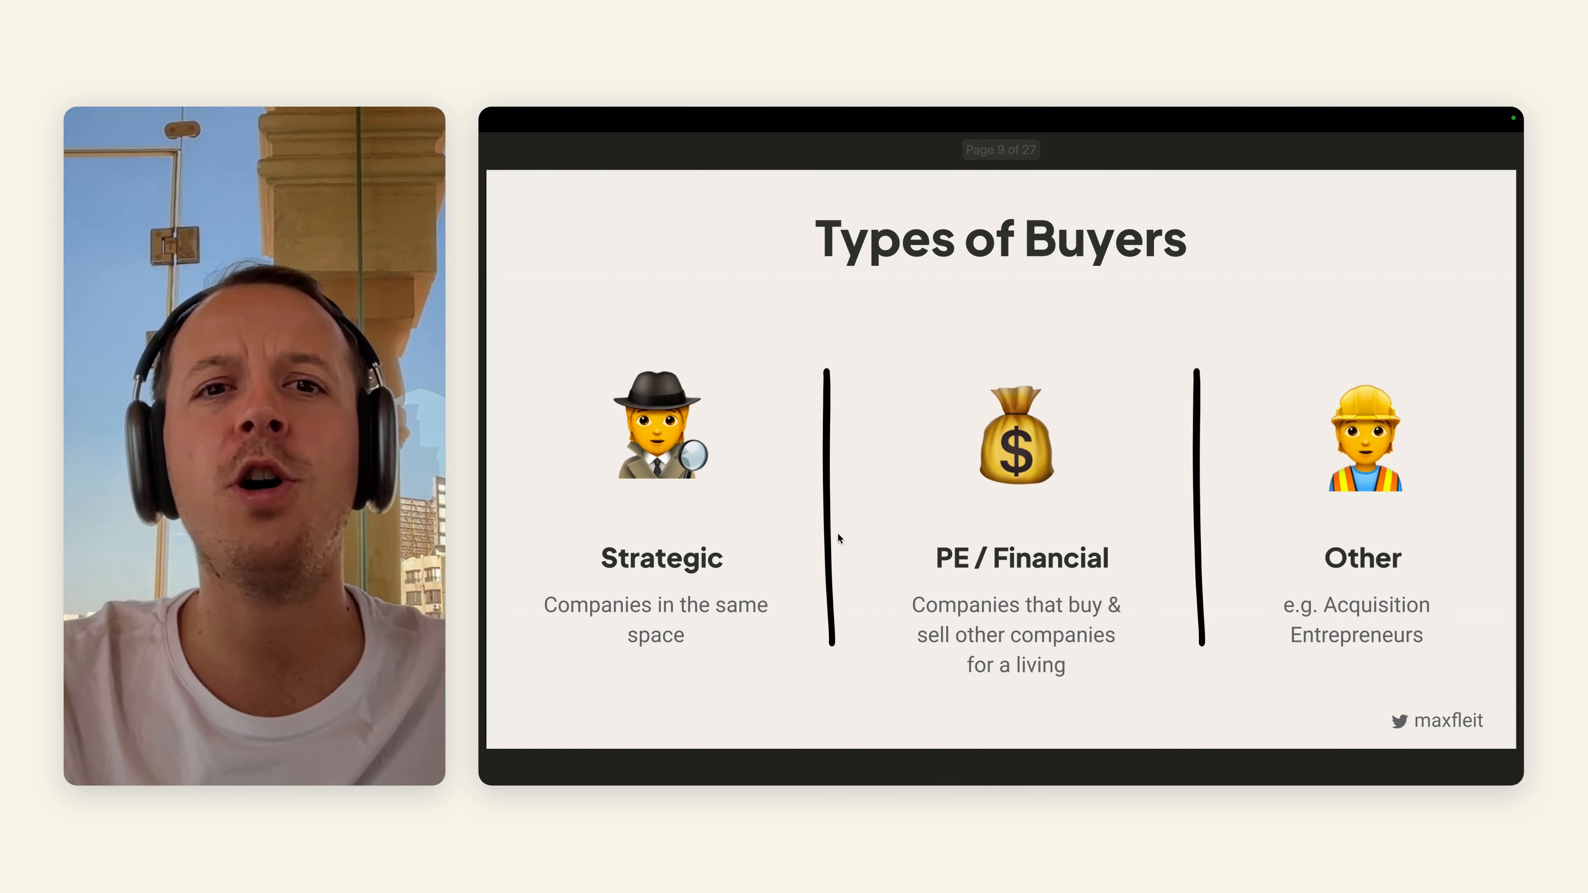
mouse_move(1074, 528)
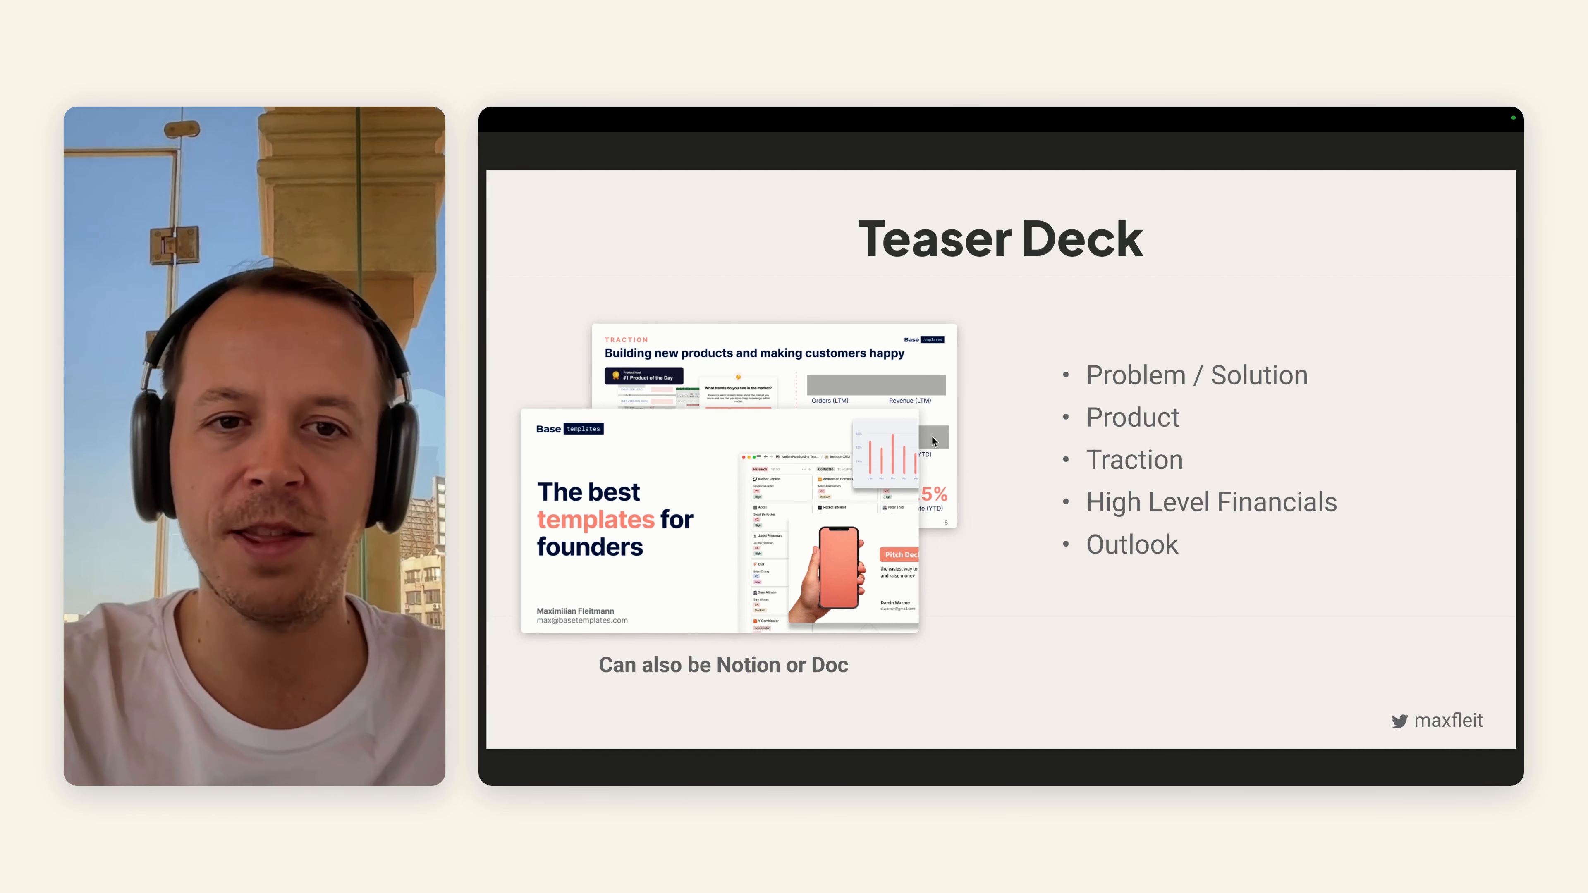
mouse_move(975, 436)
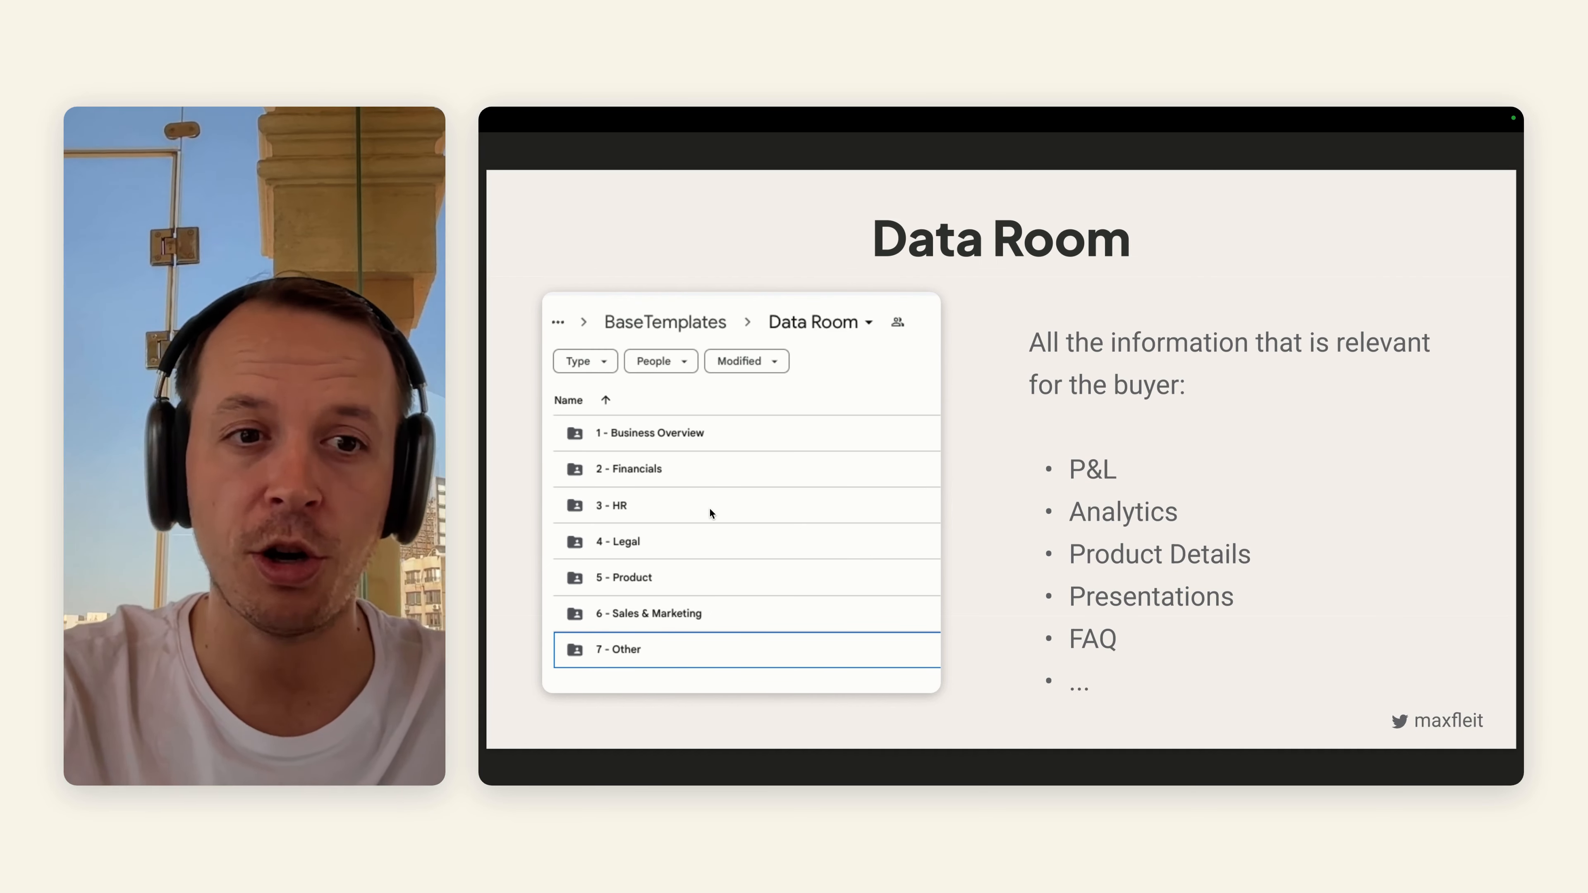
mouse_move(653, 486)
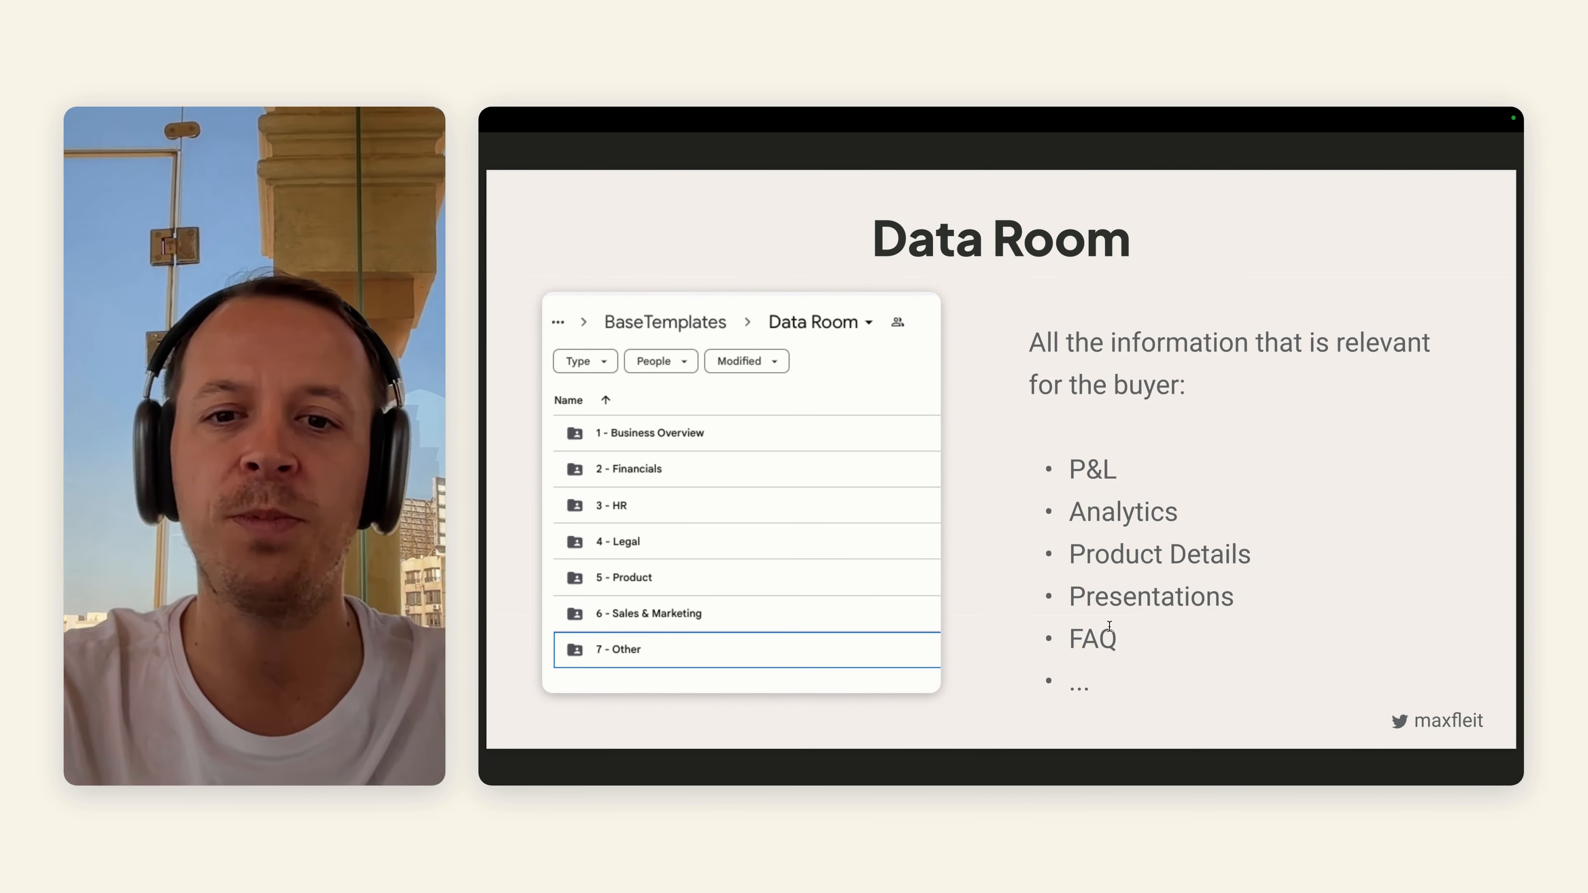
mouse_move(1138, 652)
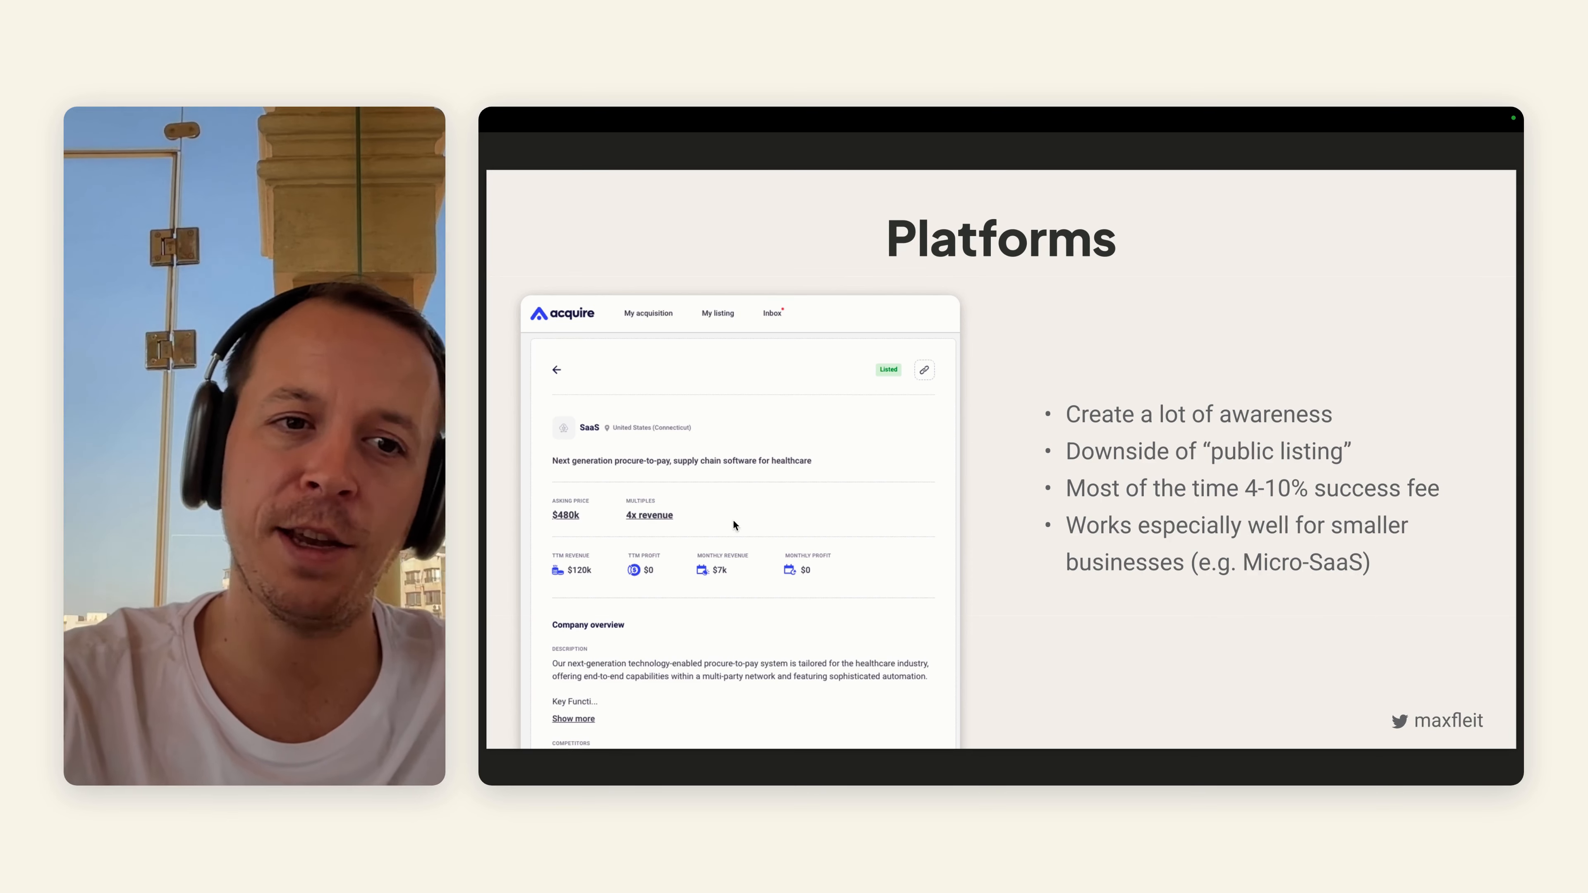
mouse_move(781, 570)
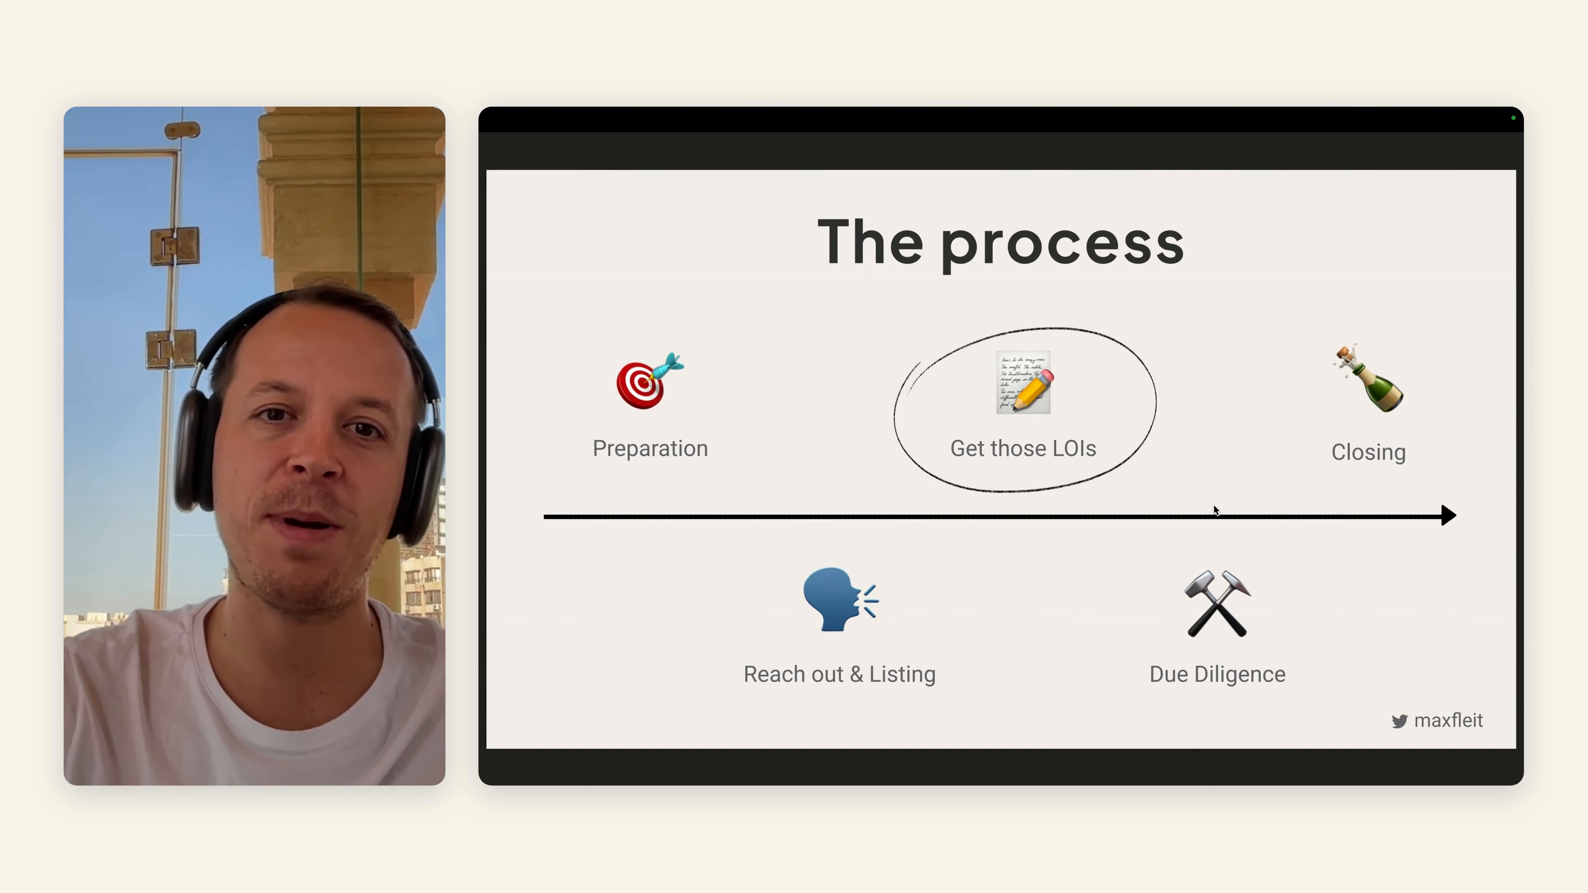
key(right)
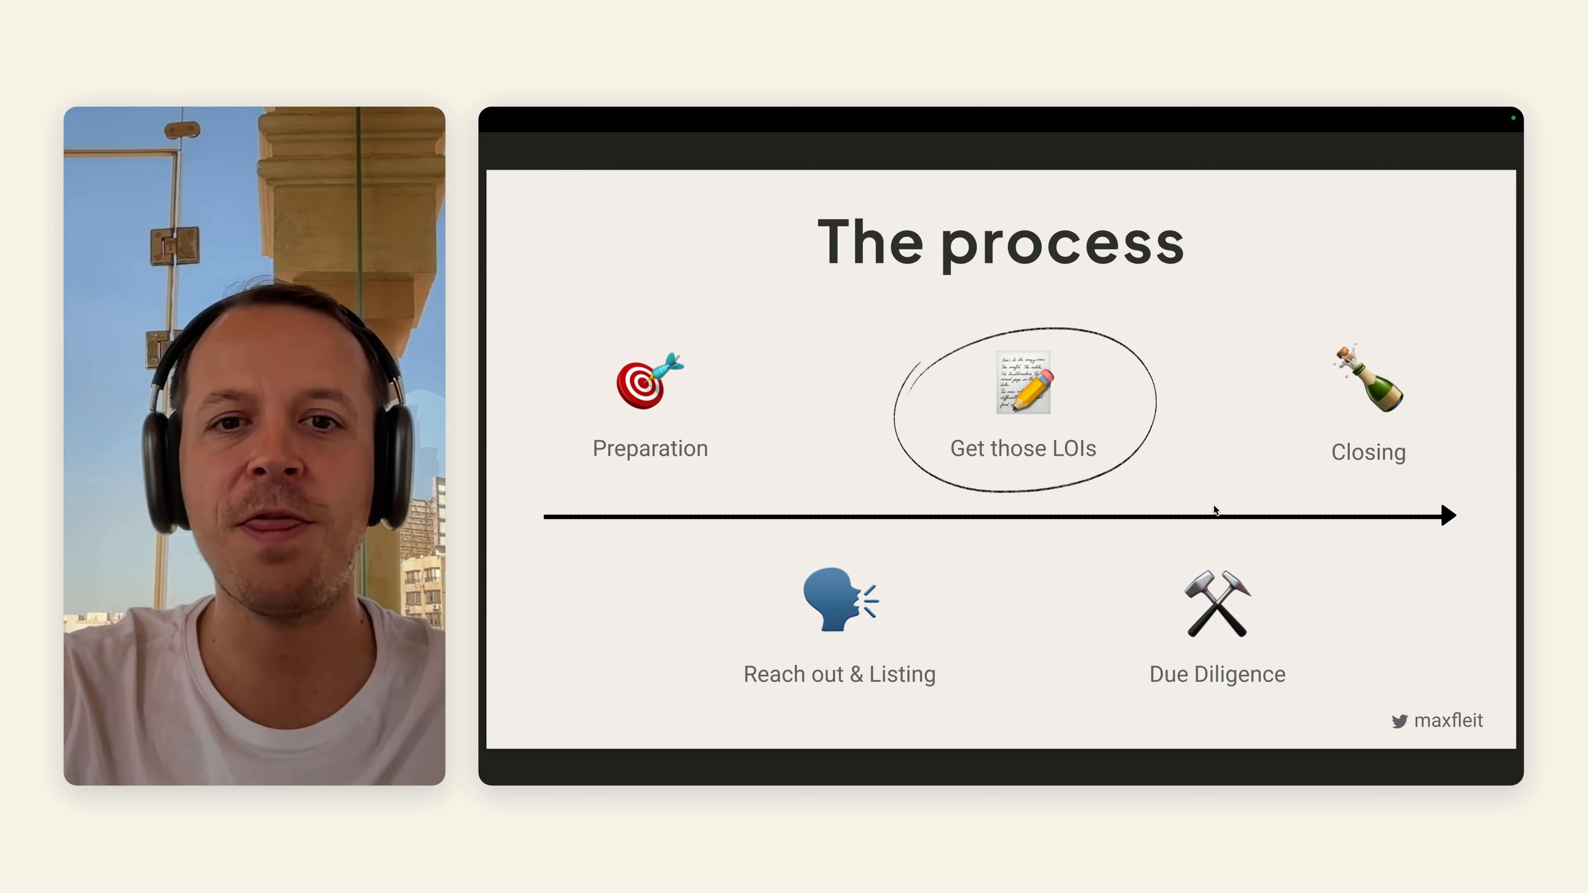
key(right)
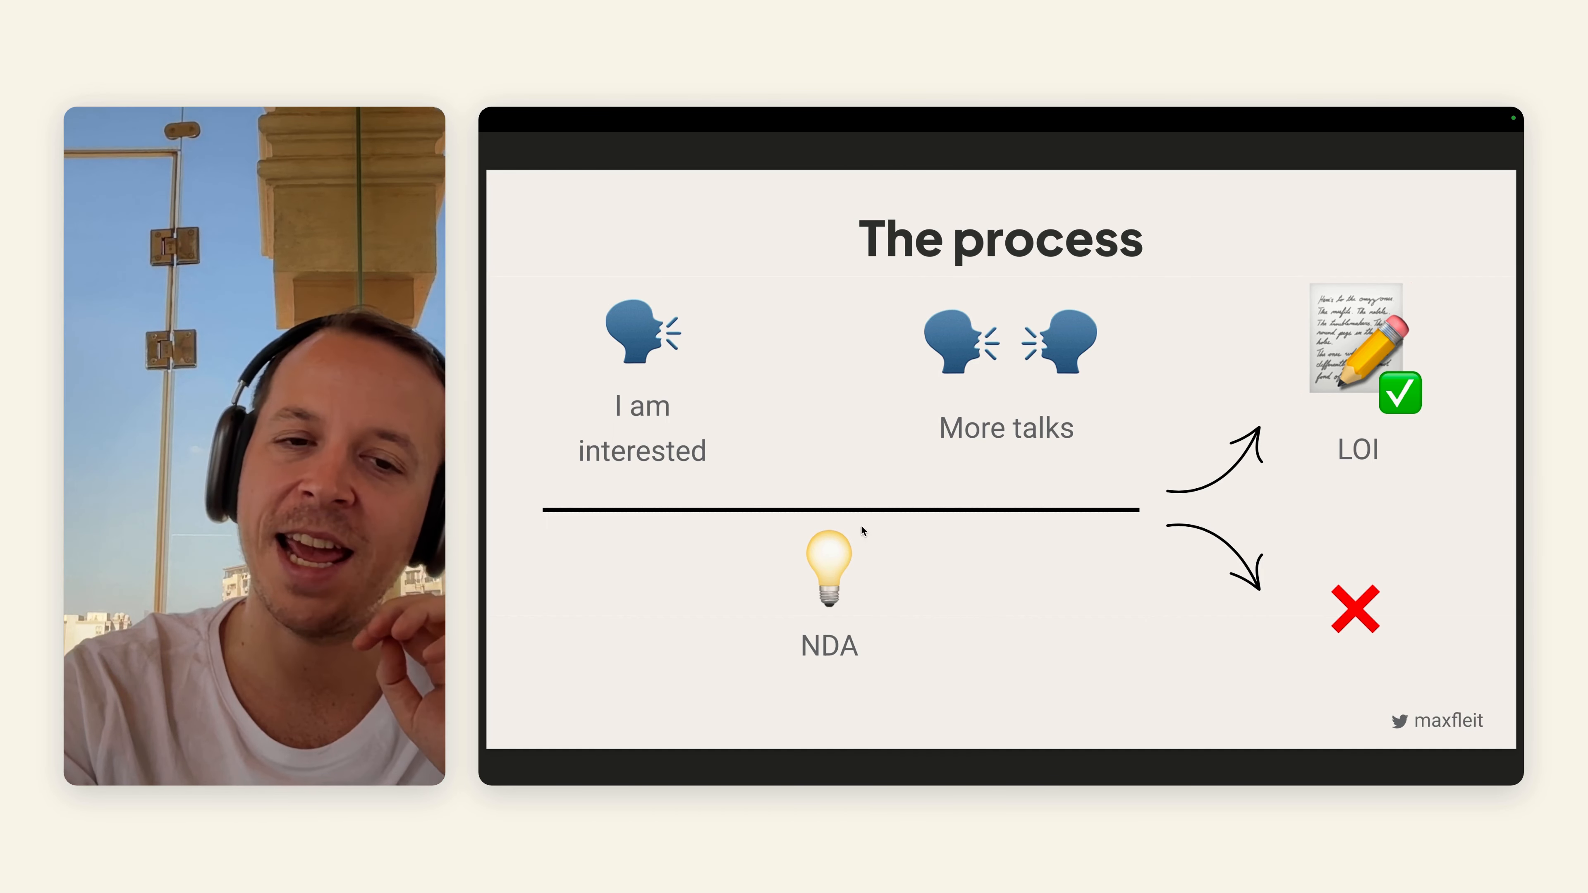
mouse_move(703, 344)
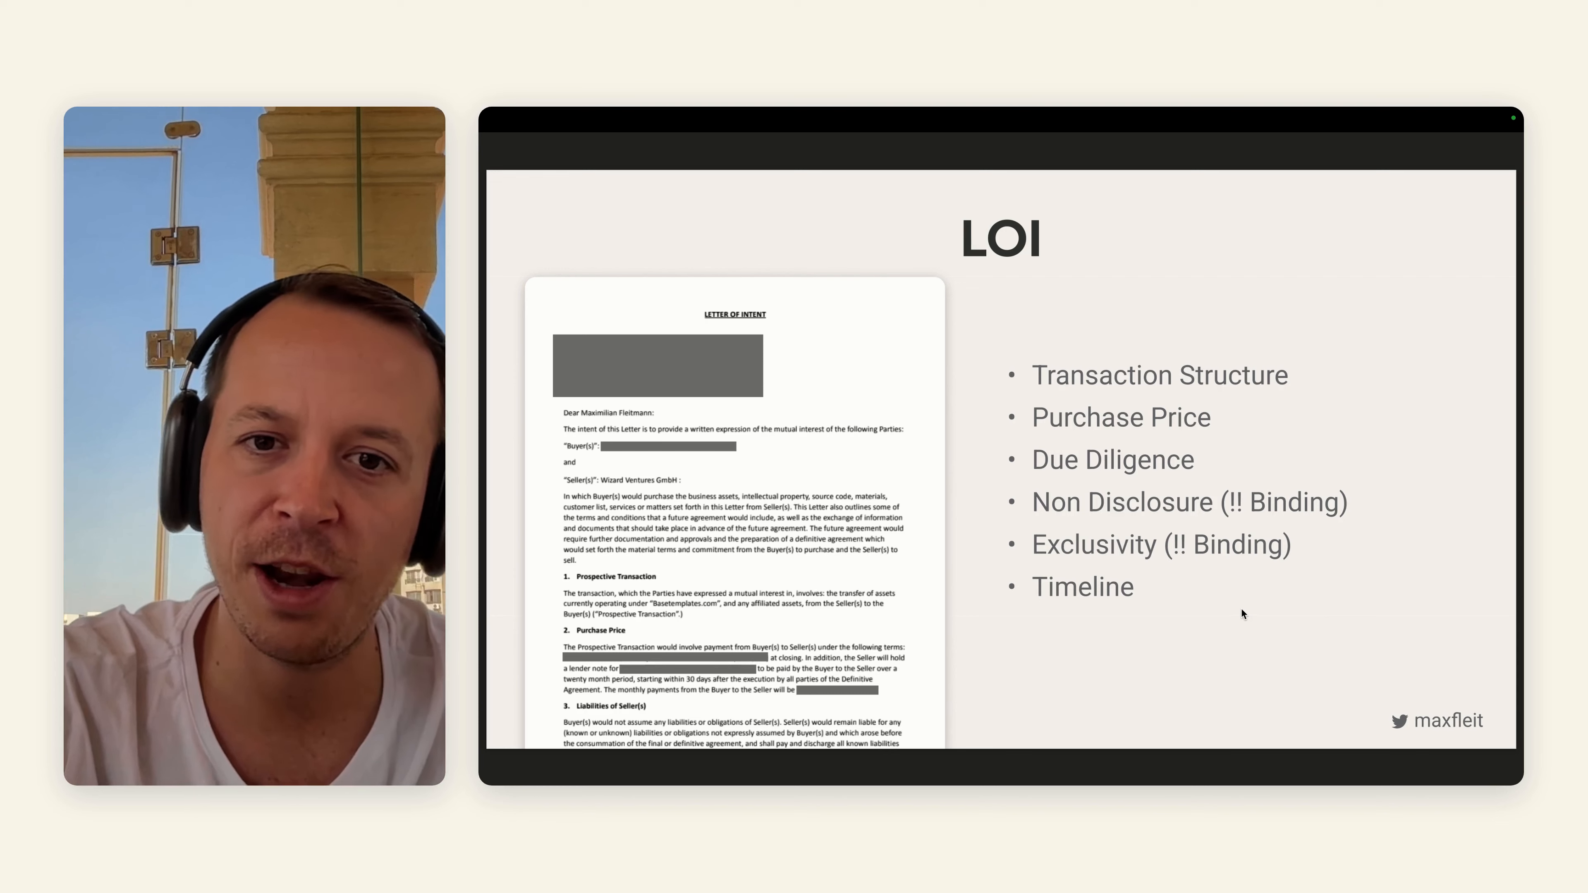
mouse_move(1093, 293)
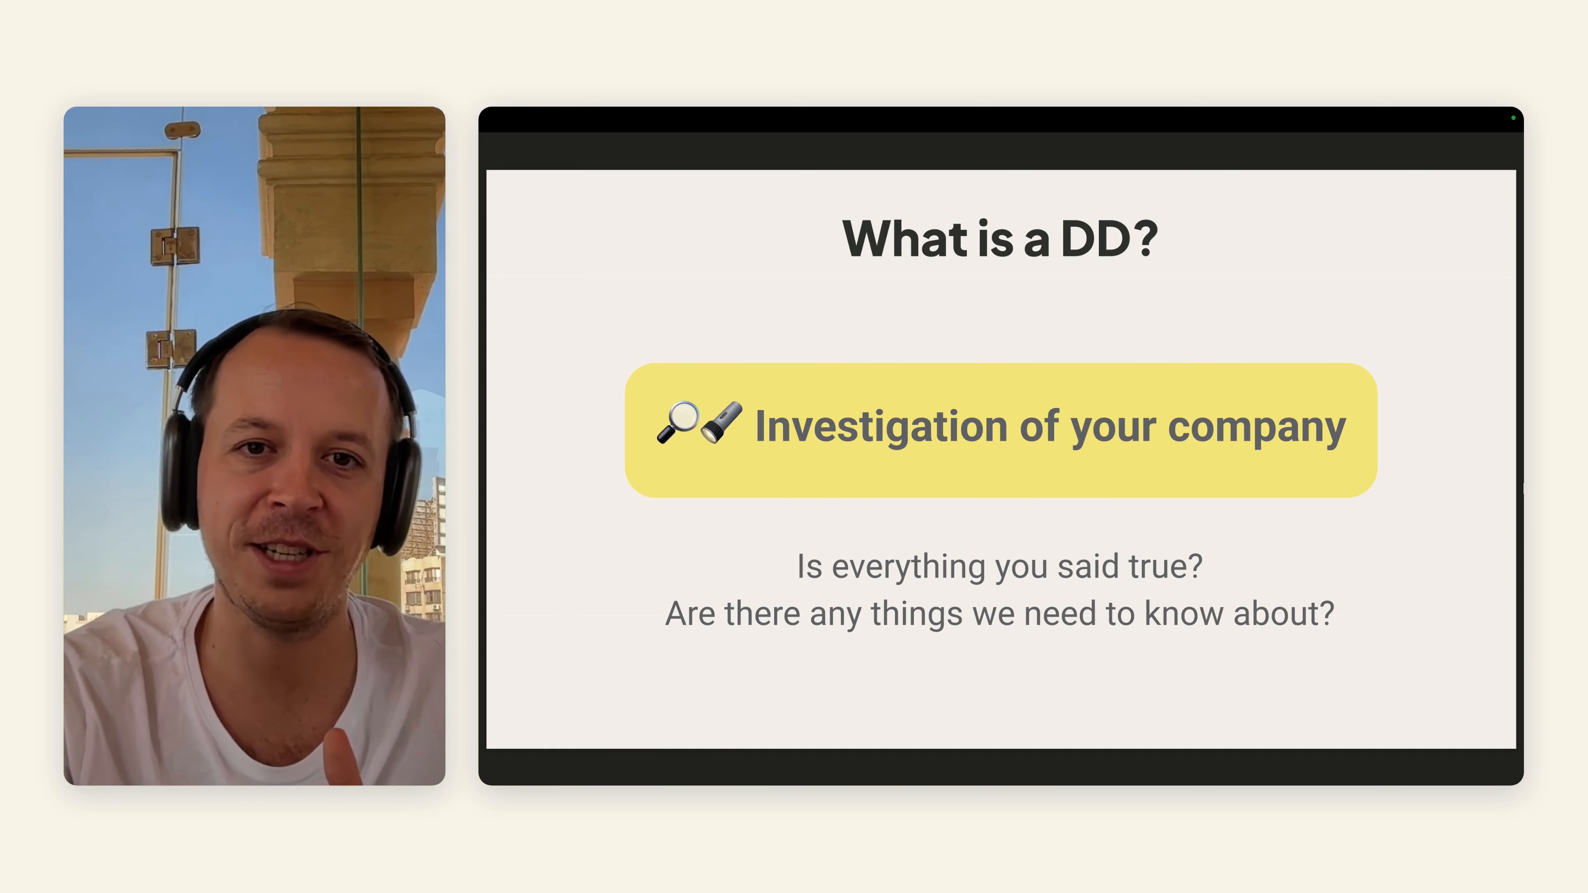
Advance past due diligence through the process overview to the Closing the deal slide, page 25 of 27
key(right)
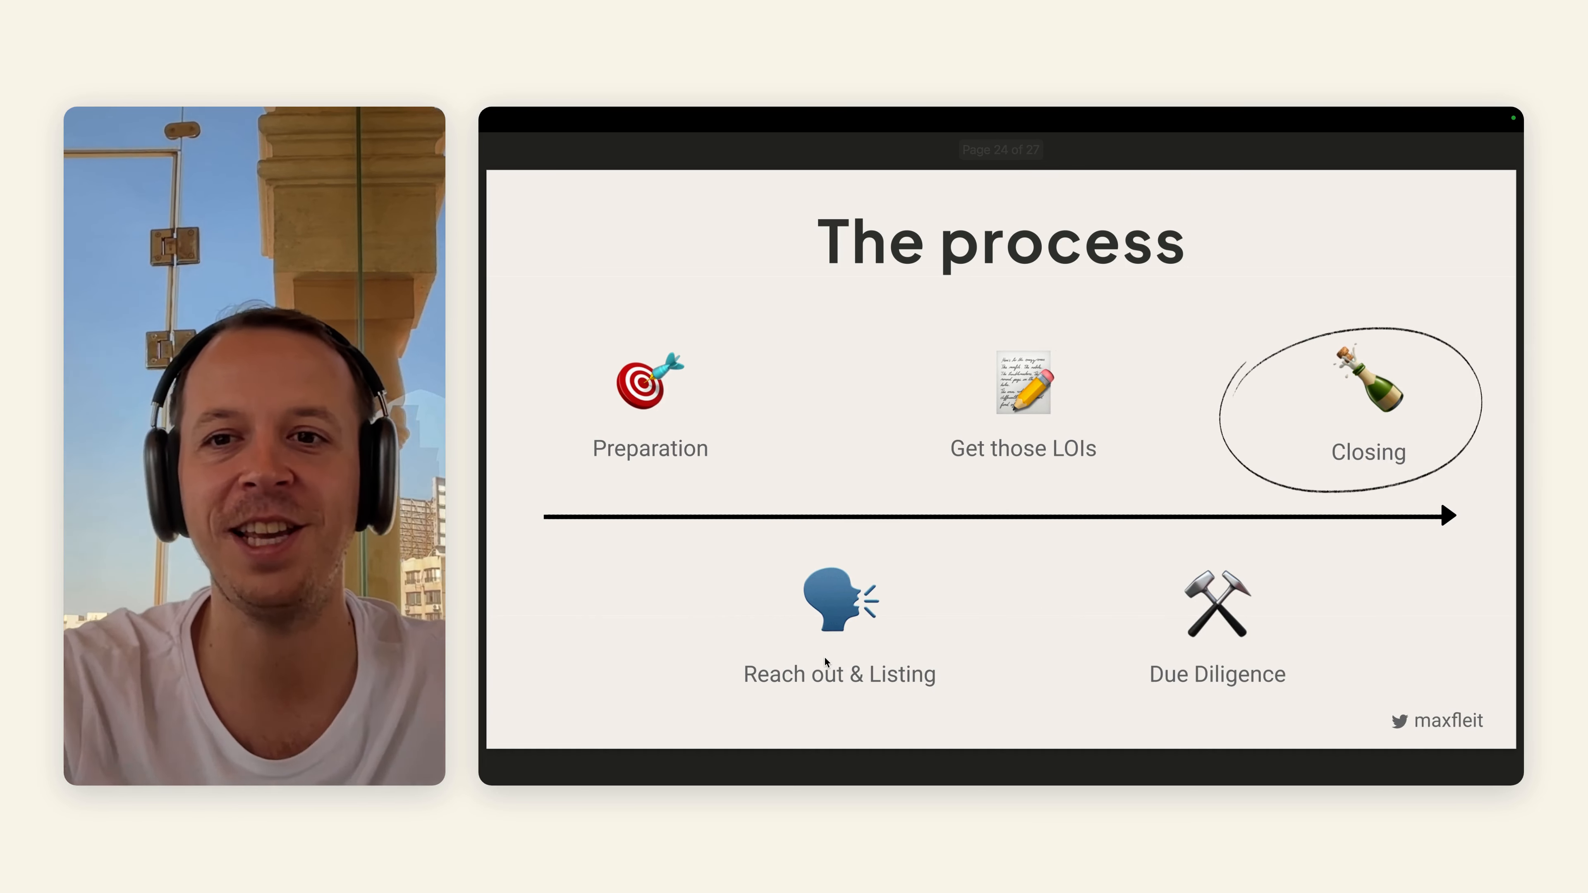
key(right)
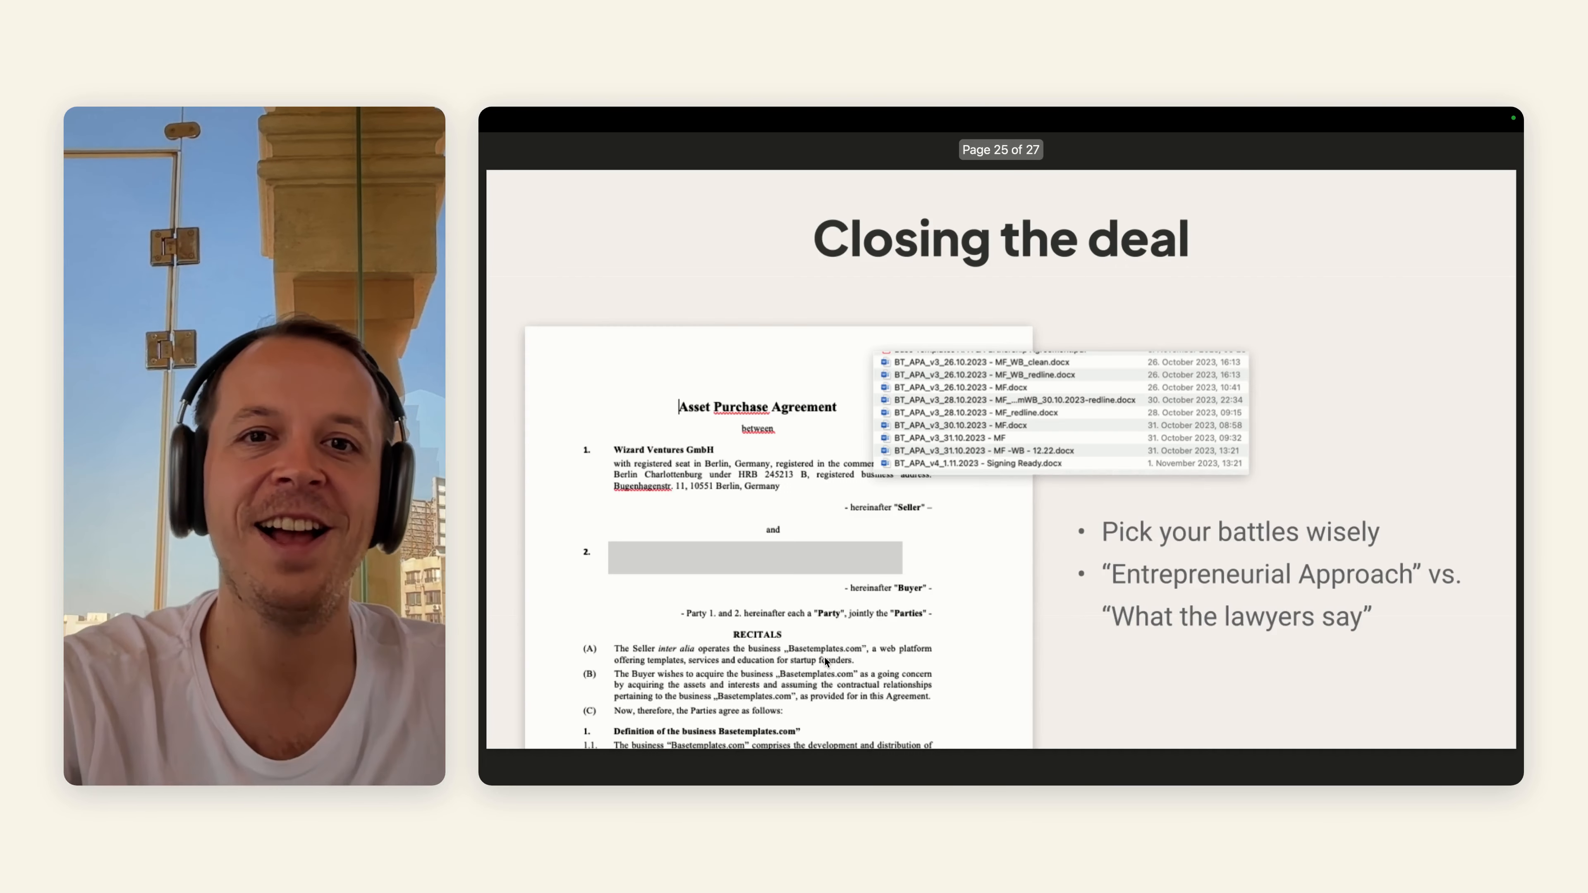